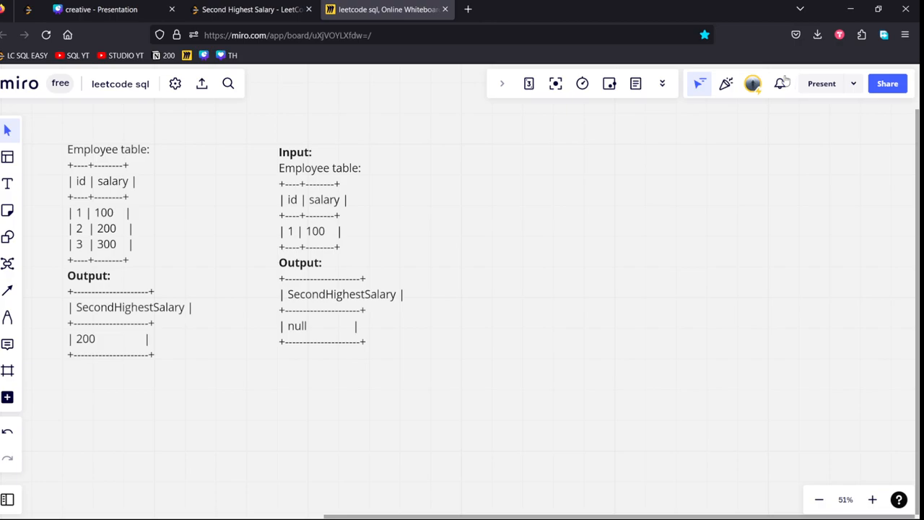
Switch from the Miro board to the Second Highest Salary problem page
{"action": "left_click", "coordinate": [248, 8]}
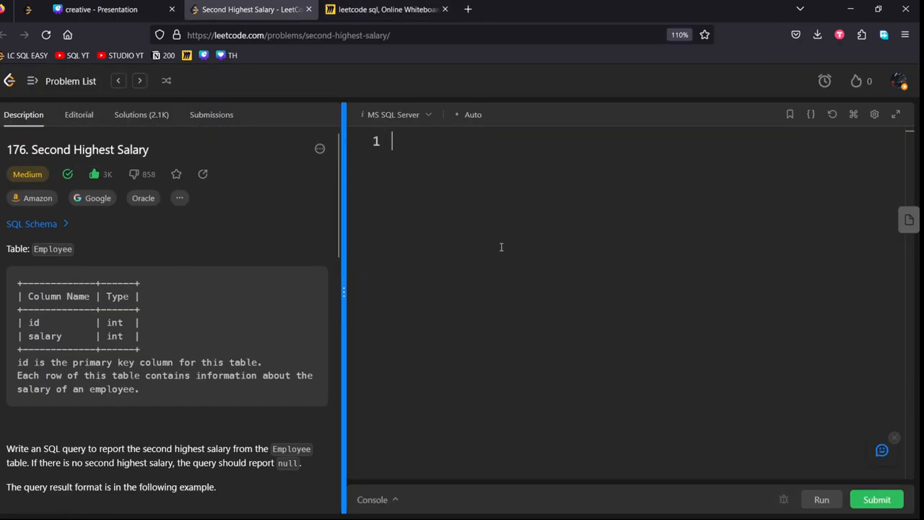
Widen the description panel and read the statement through both examples (outputs 200 and null)
{"action": "left_click_drag", "start_coordinate": [343, 291], "coordinate": [543, 292]}
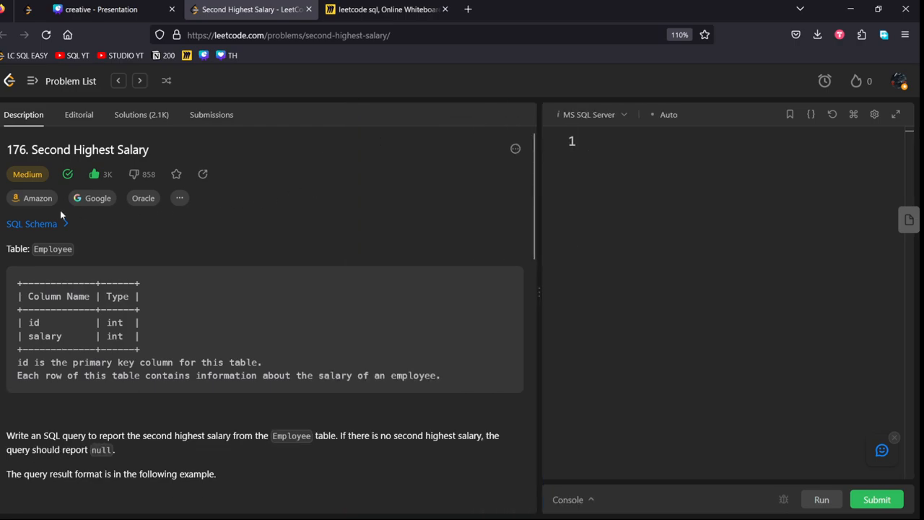
{"action": "mouse_move", "coordinate": [143, 202]}
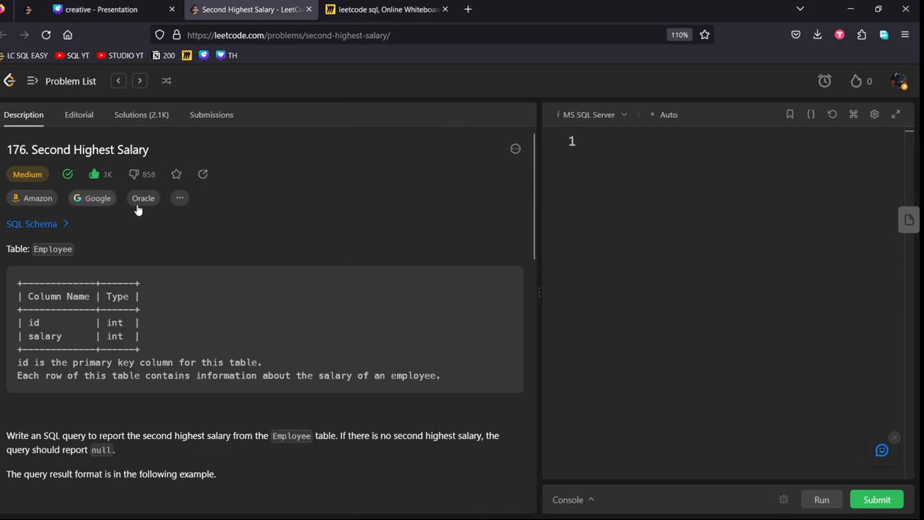
{"action": "scroll", "scroll_direction": "down", "scroll_amount": 3}
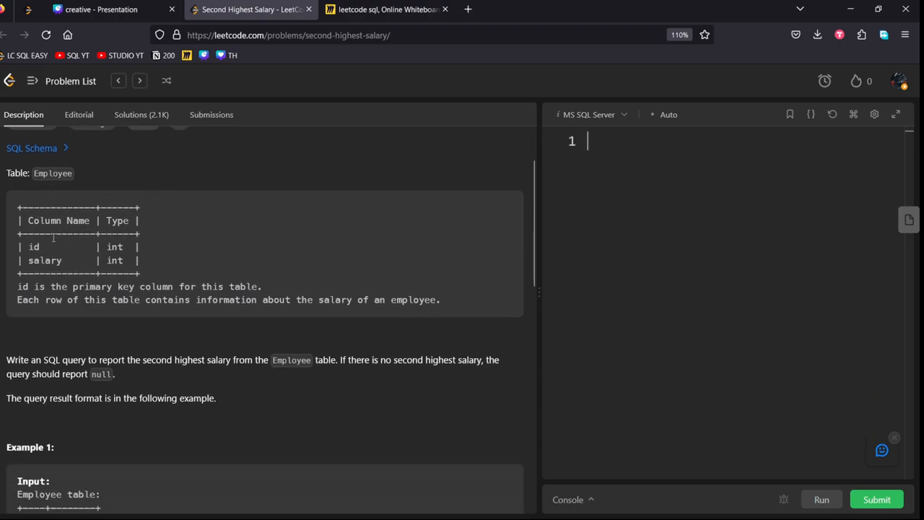
{"action": "mouse_move", "coordinate": [35, 270]}
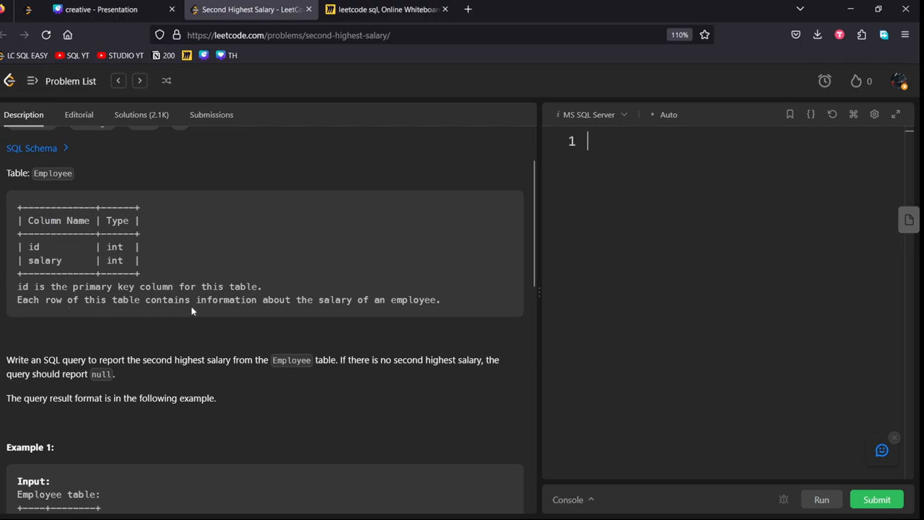
{"action": "mouse_move", "coordinate": [384, 306]}
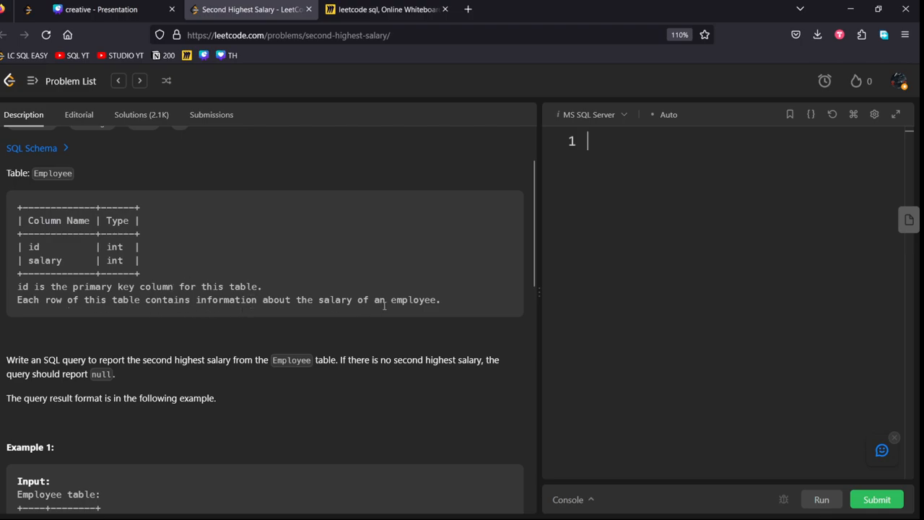
{"action": "scroll", "scroll_direction": "down", "scroll_amount": 3}
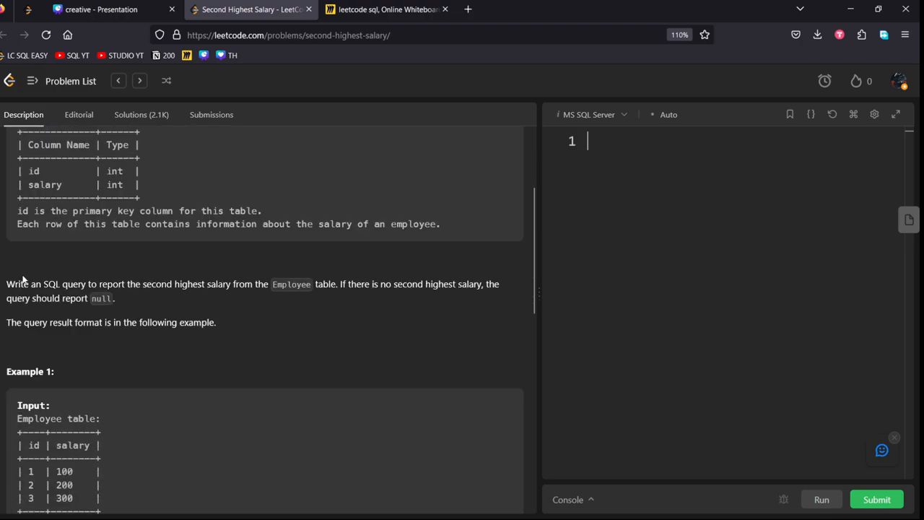
{"action": "left_click_drag", "start_coordinate": [8, 283], "coordinate": [84, 282]}
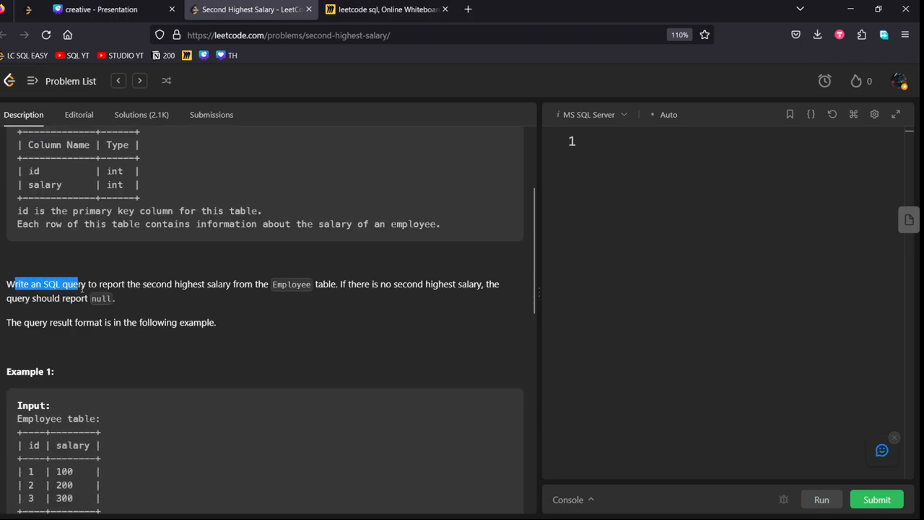
{"action": "left_click_drag", "start_coordinate": [72, 283], "coordinate": [112, 297]}
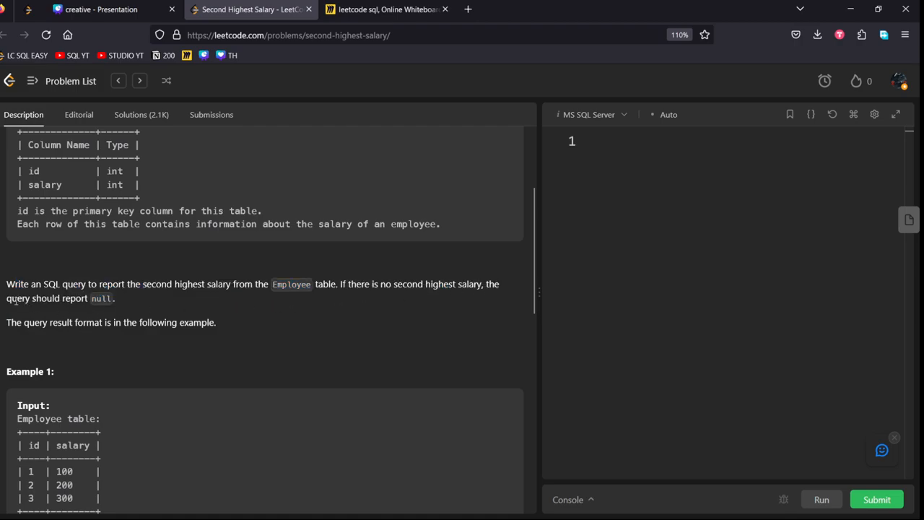
{"action": "left_click_drag", "start_coordinate": [6, 297], "coordinate": [114, 298]}
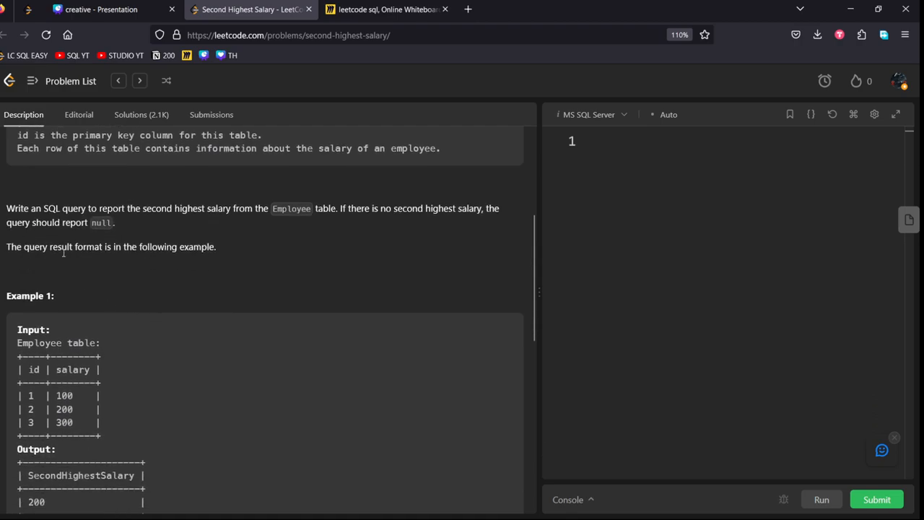
{"action": "mouse_move", "coordinate": [206, 257]}
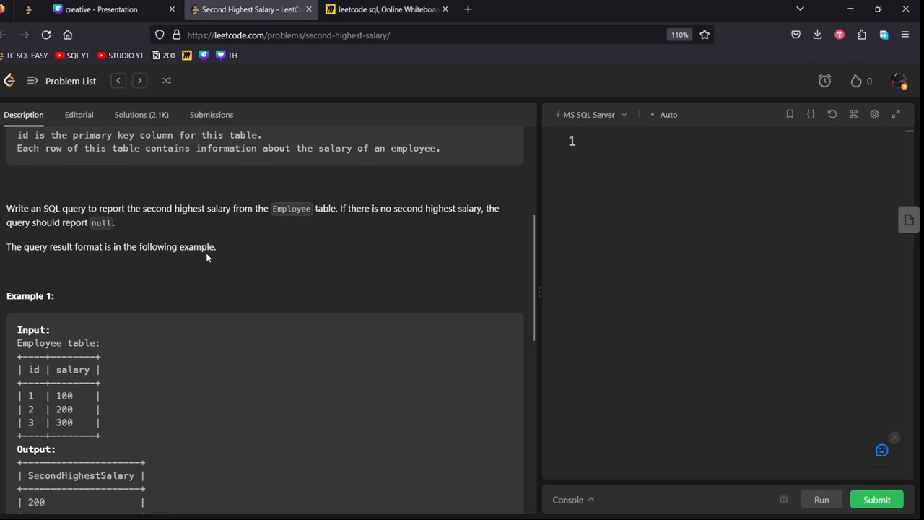
{"action": "scroll", "scroll_direction": "down", "scroll_amount": 3}
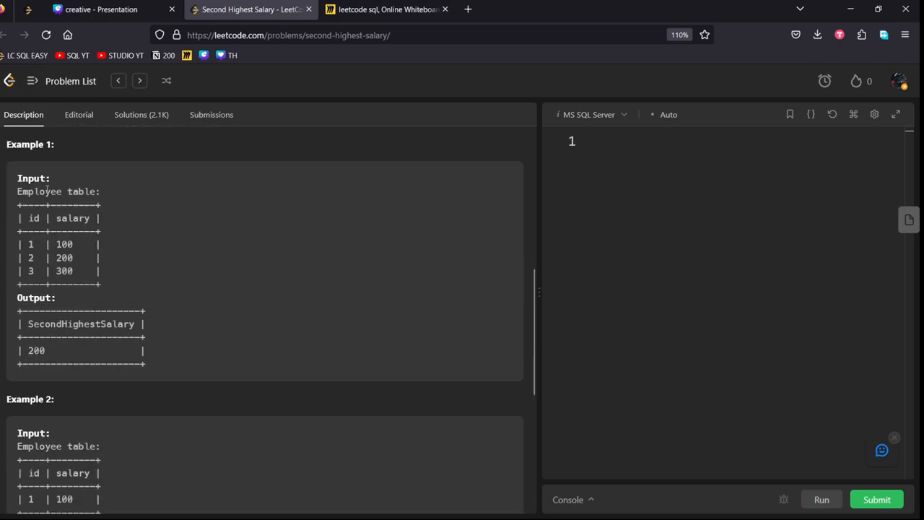
{"action": "scroll", "scroll_direction": "down", "scroll_amount": 3}
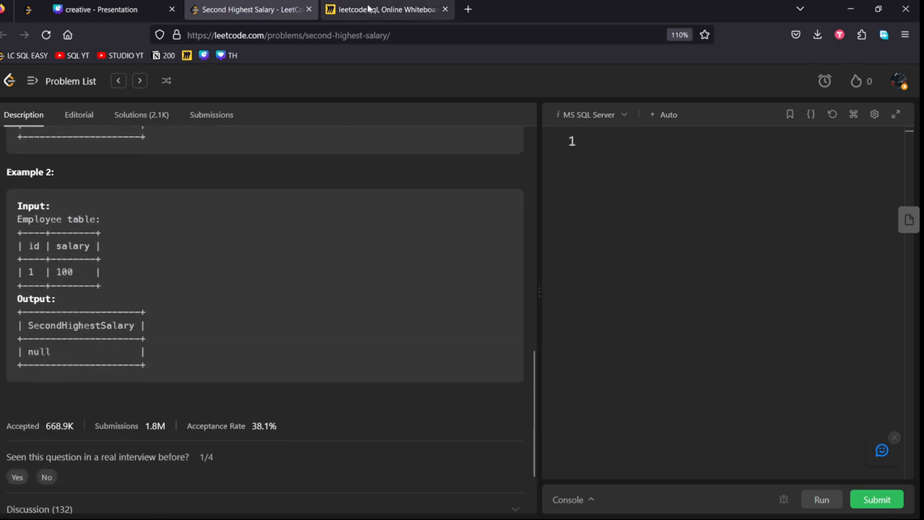
On the whiteboard, bracket the salaries and draw arrows linking the 200 row to output 200
{"action": "left_click", "coordinate": [387, 9]}
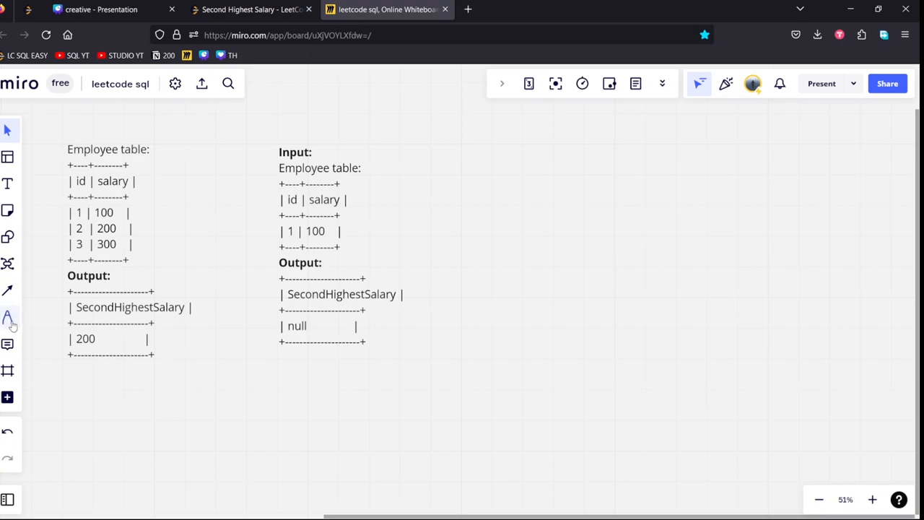
{"action": "left_click", "coordinate": [7, 317]}
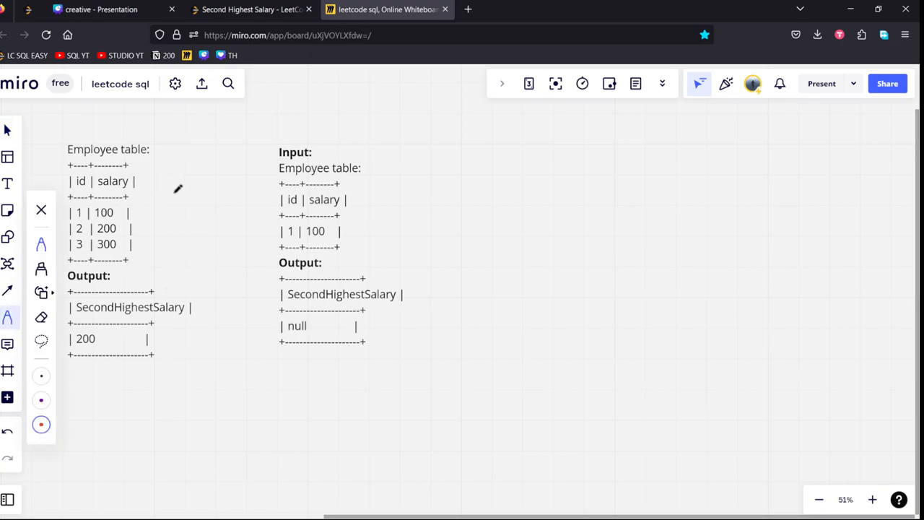
{"action": "left_click_drag", "start_coordinate": [147, 166], "coordinate": [158, 260]}
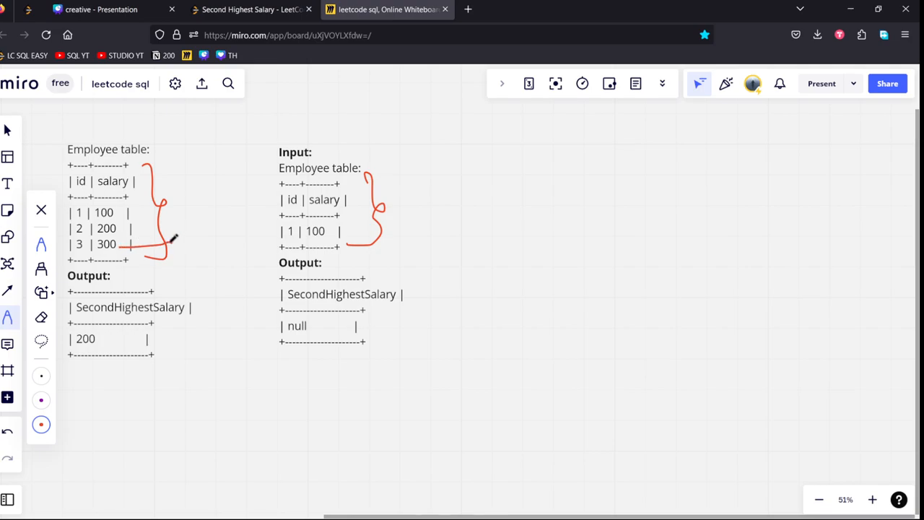
{"action": "left_click_drag", "start_coordinate": [166, 248], "coordinate": [205, 238]}
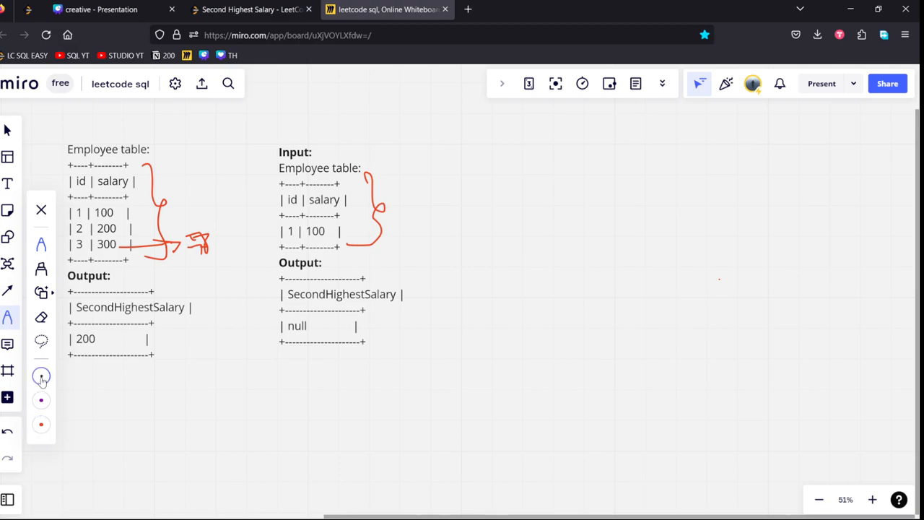
{"action": "left_click_drag", "start_coordinate": [173, 246], "coordinate": [205, 238]}
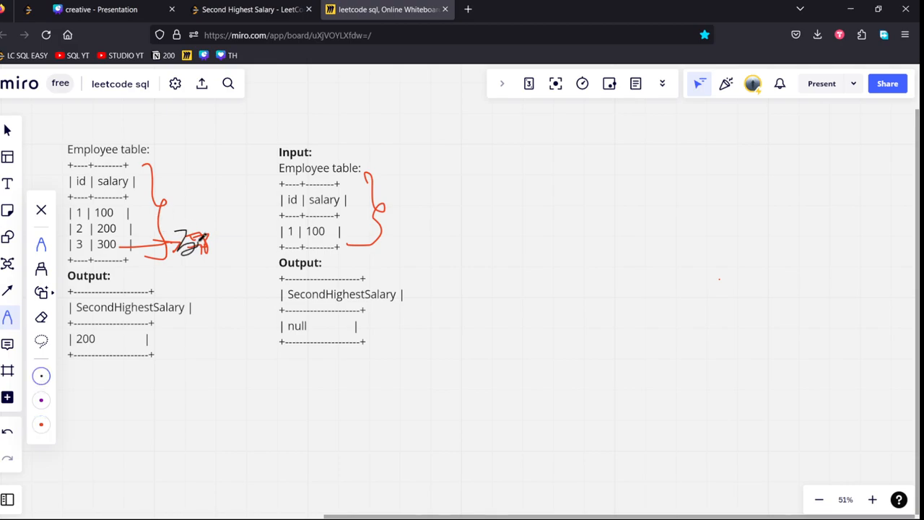
{"action": "left_click_drag", "start_coordinate": [195, 242], "coordinate": [216, 234]}
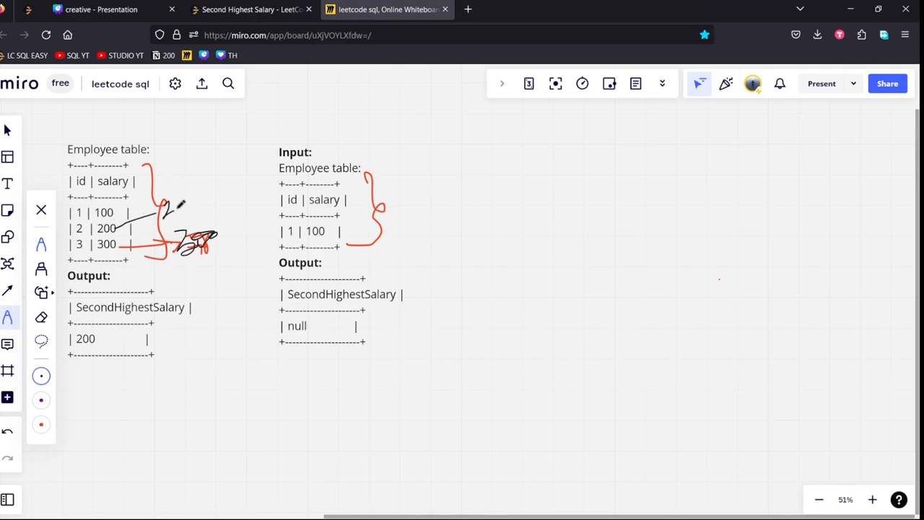
{"action": "left_click_drag", "start_coordinate": [191, 196], "coordinate": [225, 283]}
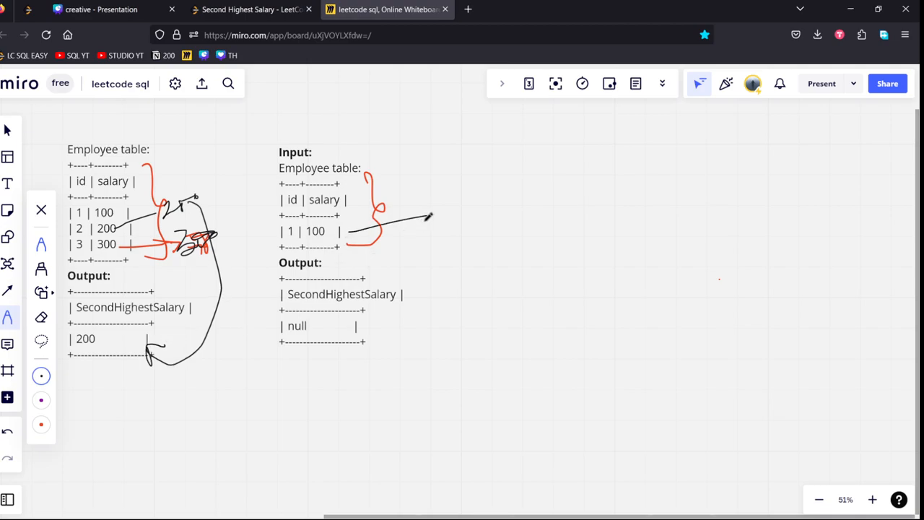
Annotate the single-row example as 1st salary leading to null, then return to LeetCode
{"action": "left_click_drag", "start_coordinate": [440, 209], "coordinate": [462, 199]}
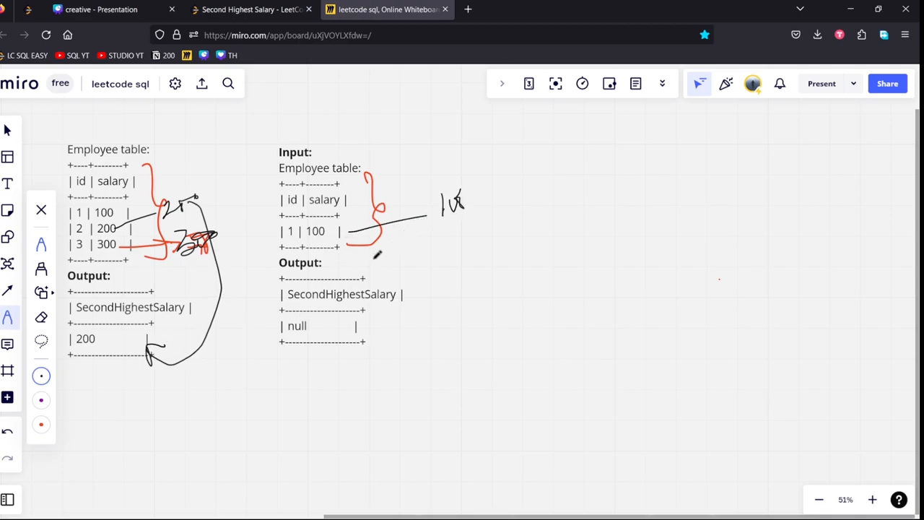
{"action": "left_click_drag", "start_coordinate": [346, 248], "coordinate": [491, 231]}
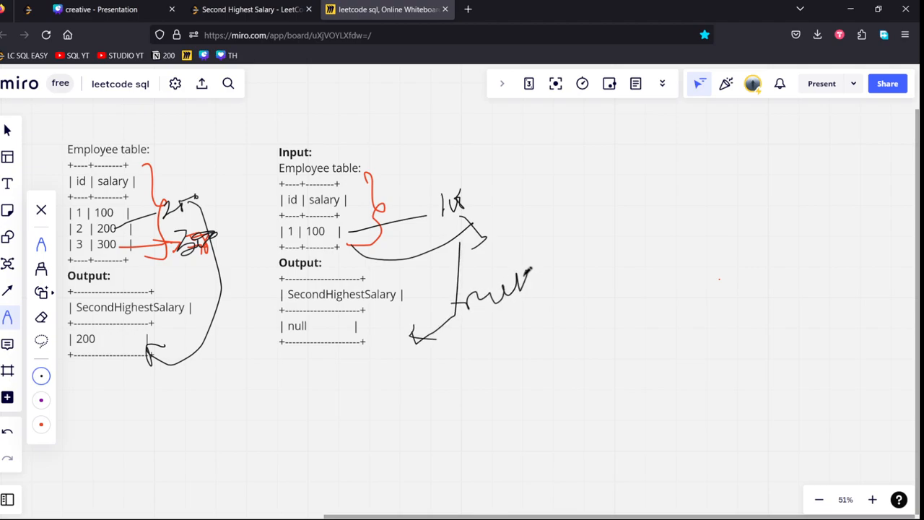
{"action": "left_click_drag", "start_coordinate": [493, 303], "coordinate": [548, 291]}
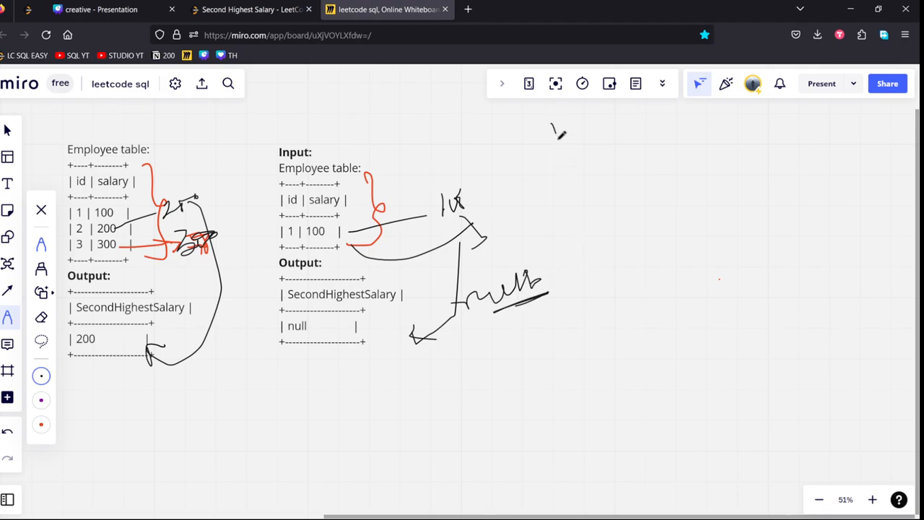
{"action": "left_click_drag", "start_coordinate": [554, 127], "coordinate": [606, 425]}
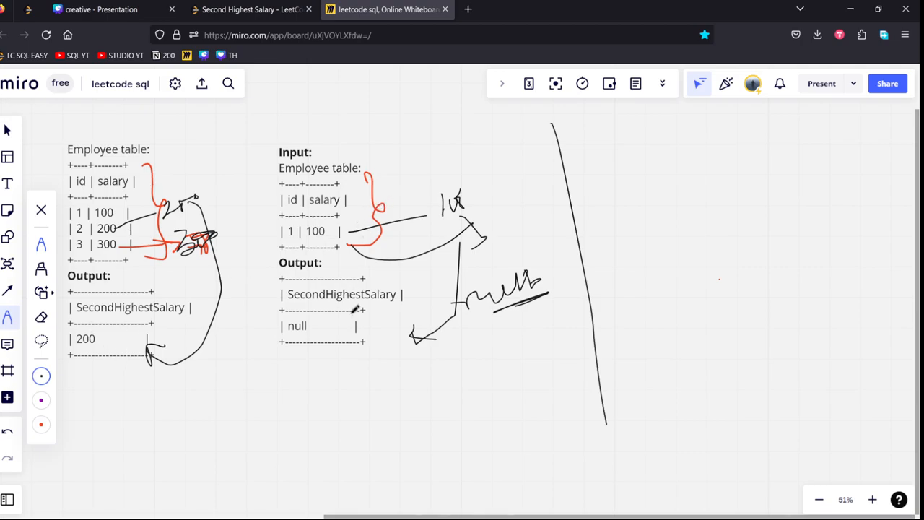
{"action": "left_click", "coordinate": [248, 8]}
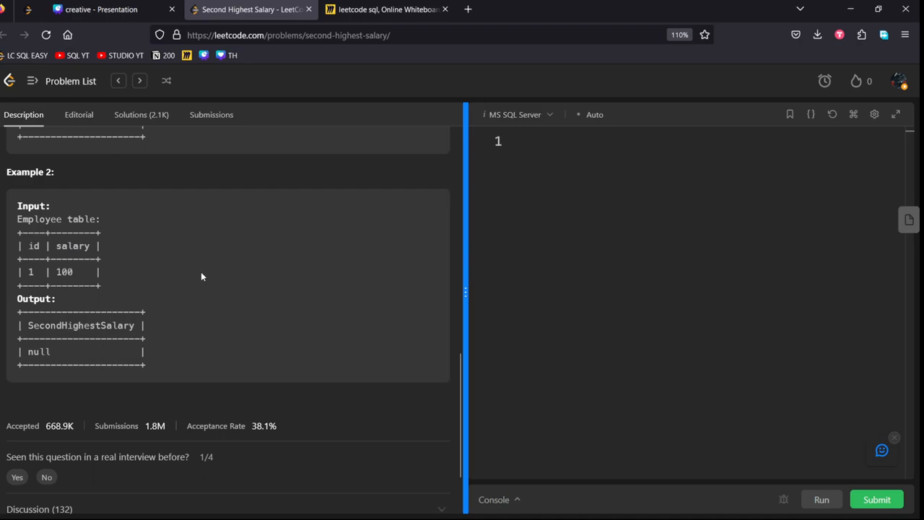
Widen the editor and write FROM Employee WHERE salary with the comparison operator
{"action": "left_click_drag", "start_coordinate": [465, 288], "coordinate": [256, 288]}
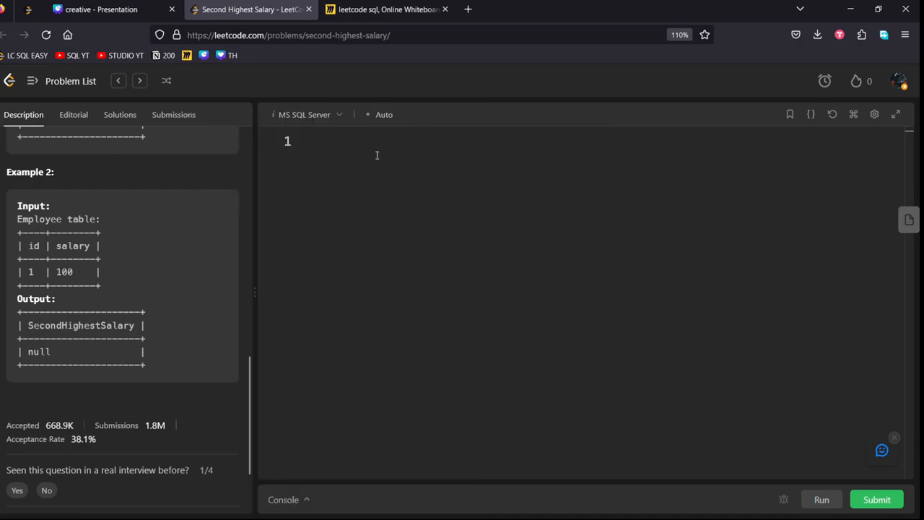
{"action": "type", "text": "FRO"}
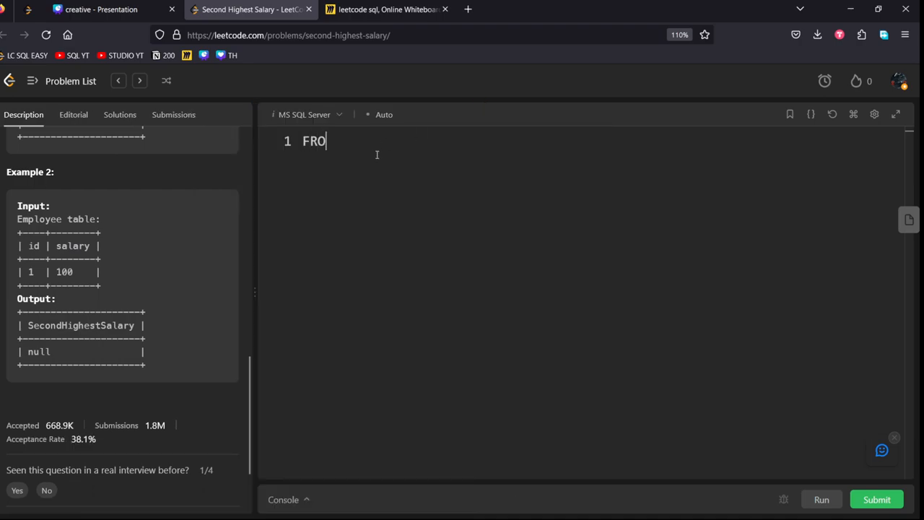
{"action": "type", "text": "M"}
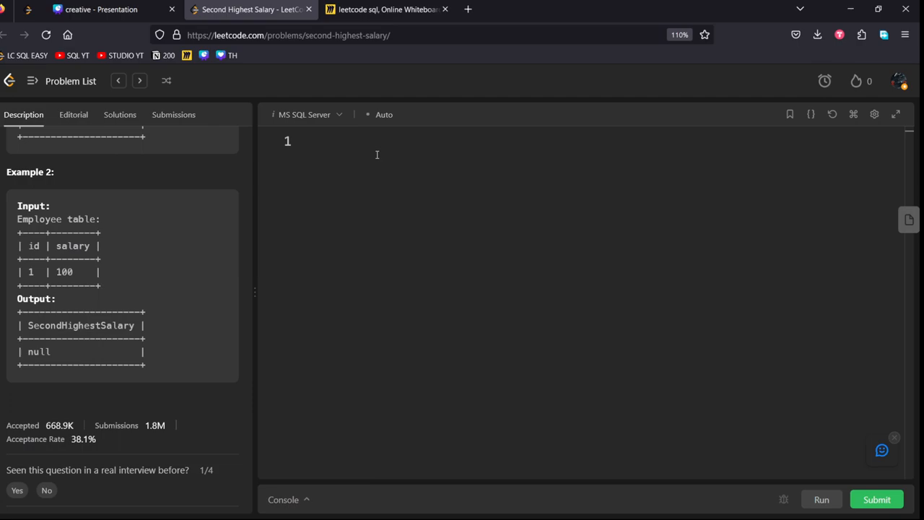
{"action": "type", "text": "FROM EMPL"}
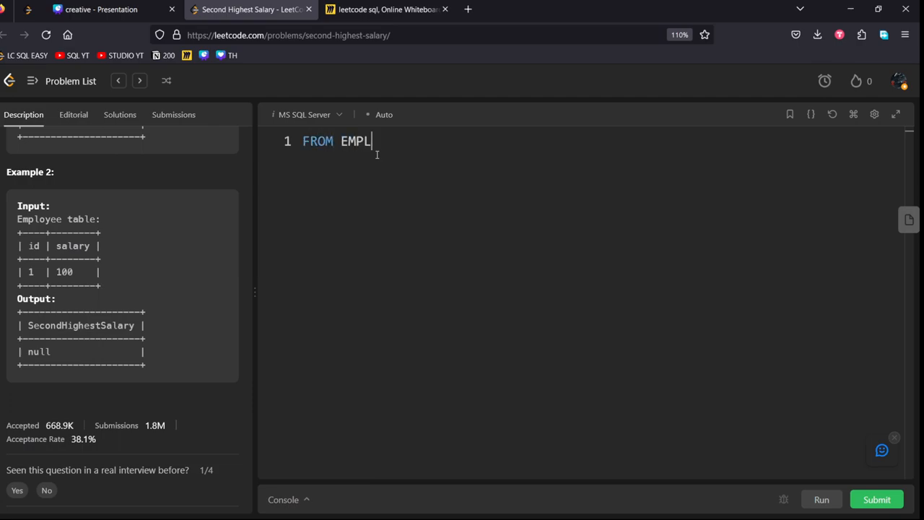
{"action": "type", "text": "OYEE"}
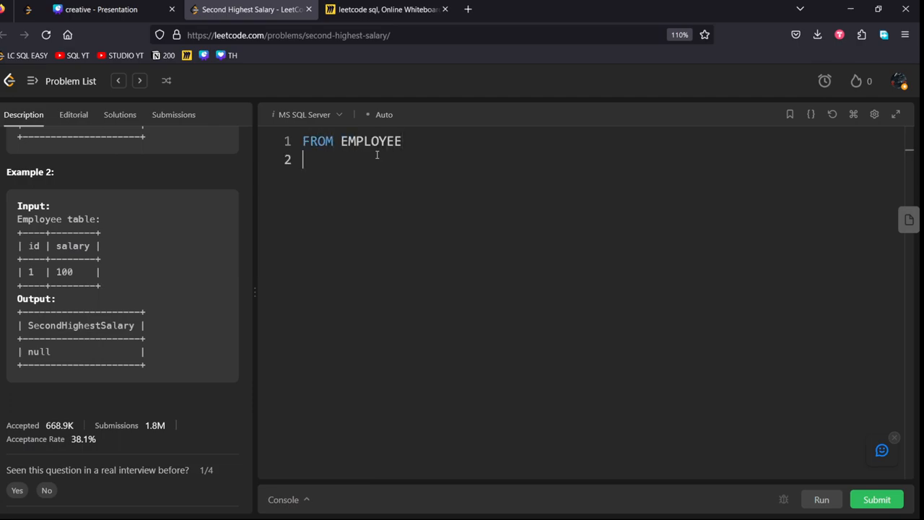
{"action": "type", "text": "WHERE SAKA"}
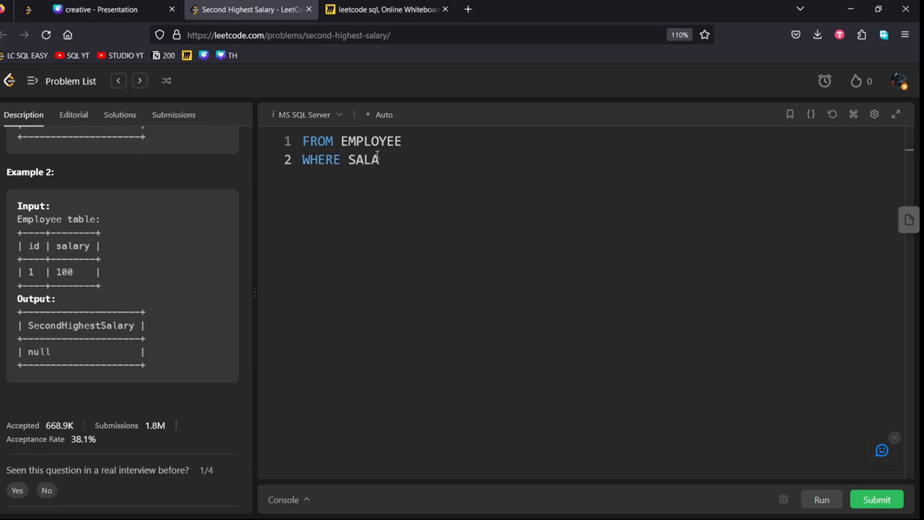
{"action": "key", "text": "BackSpace"}
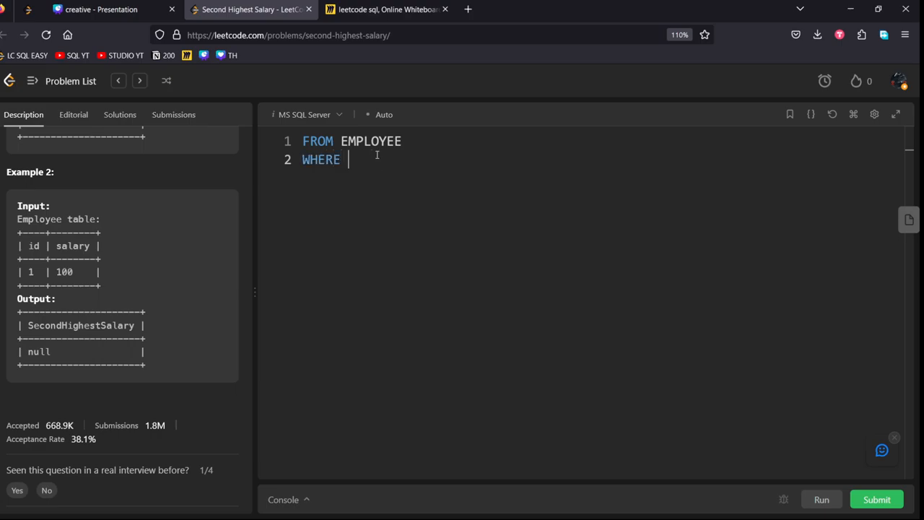
{"action": "type", "text": "salary"}
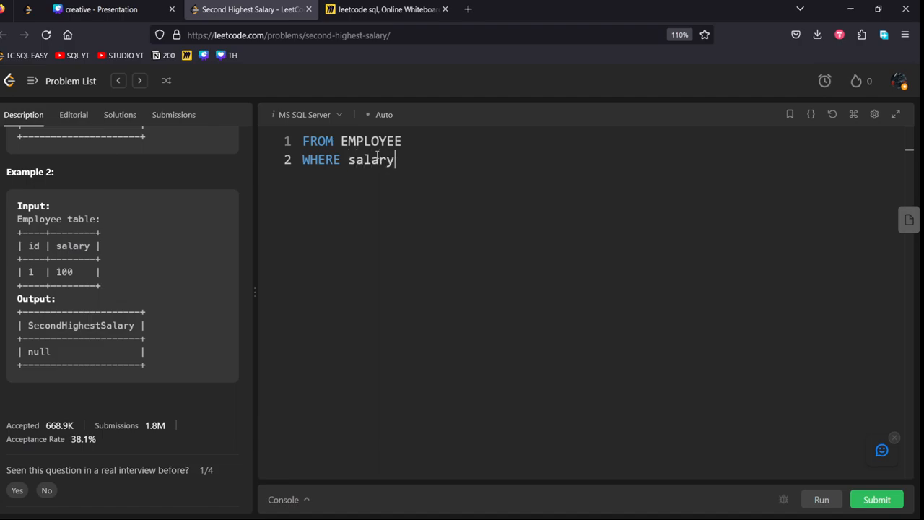
{"action": "type", "text": ">"}
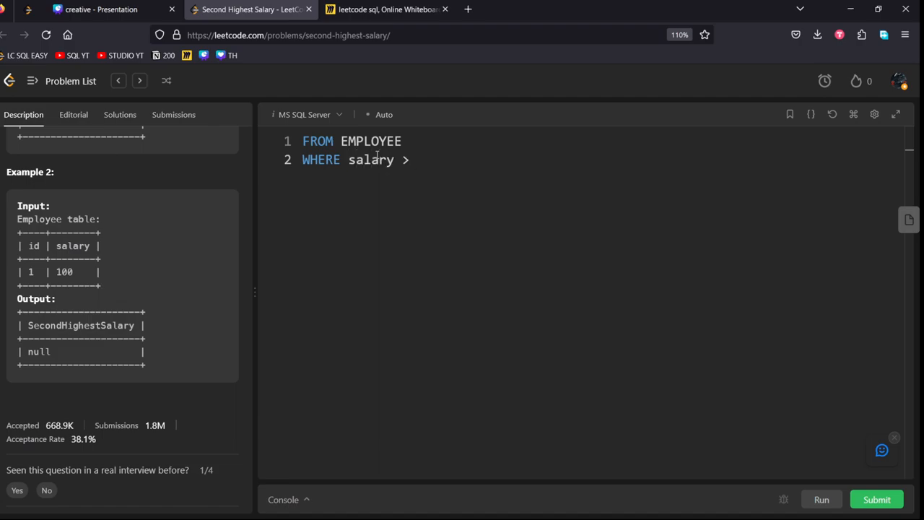
Add the subquery (select max(salary) from Employee) and correct the operator to <
{"action": "type", "text": "(select )"}
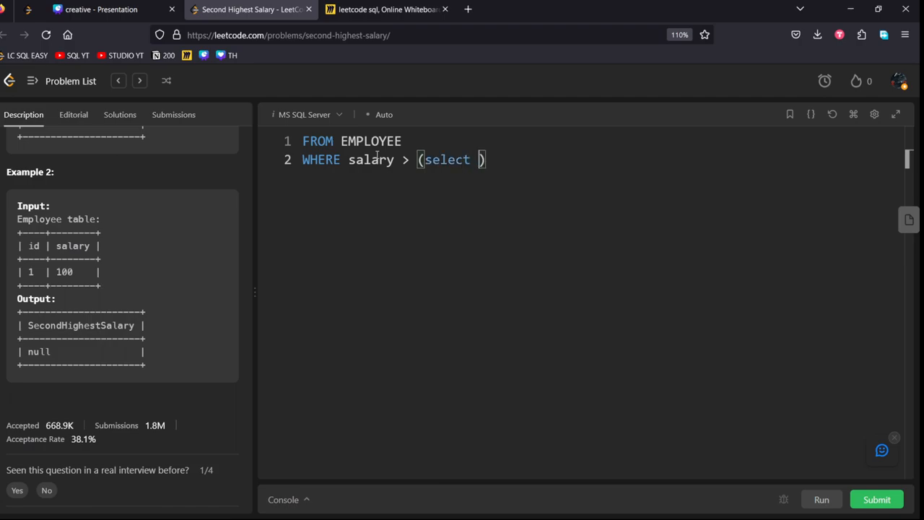
{"action": "type", "text": "max(s"}
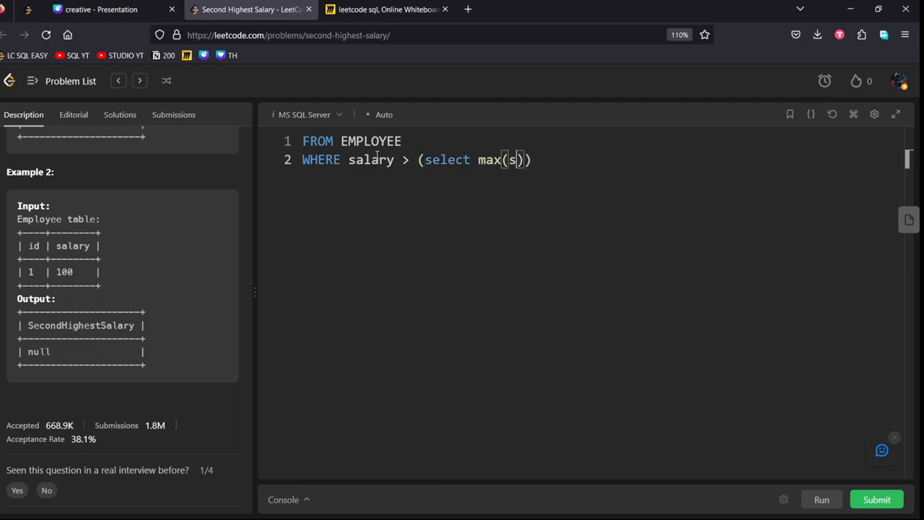
{"action": "type", "text": "alay"}
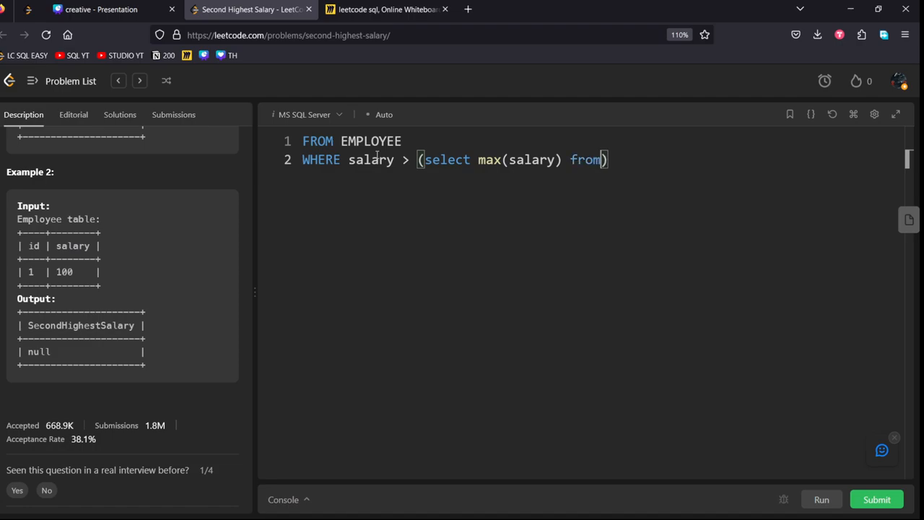
{"action": "type", "text": "e"}
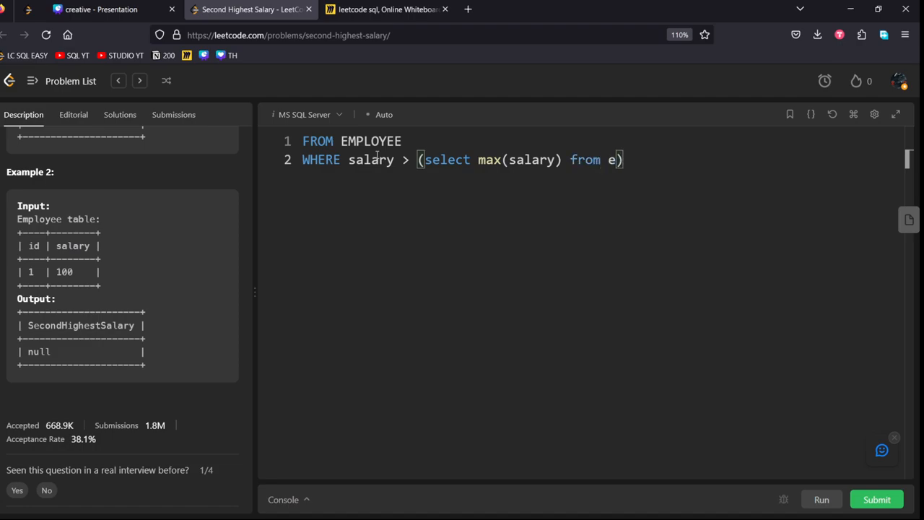
{"action": "type", "text": "mploye"}
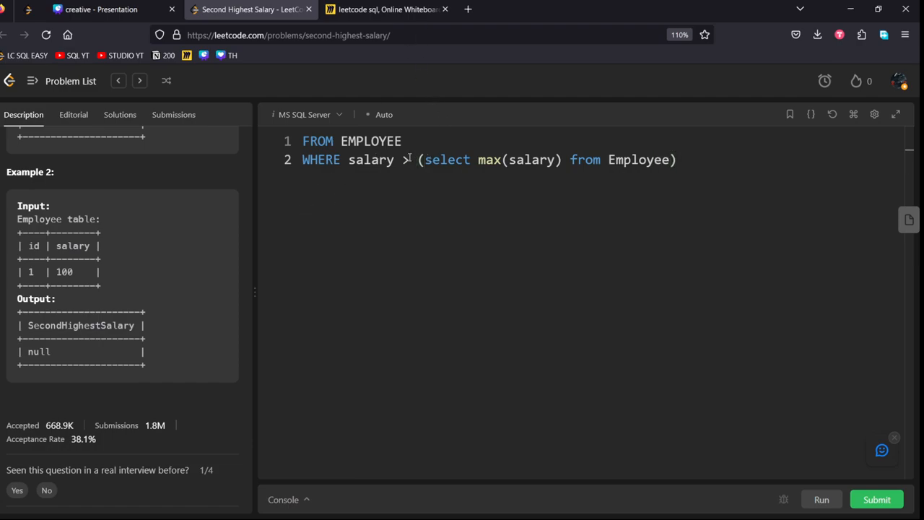
{"action": "type", "text": "<"}
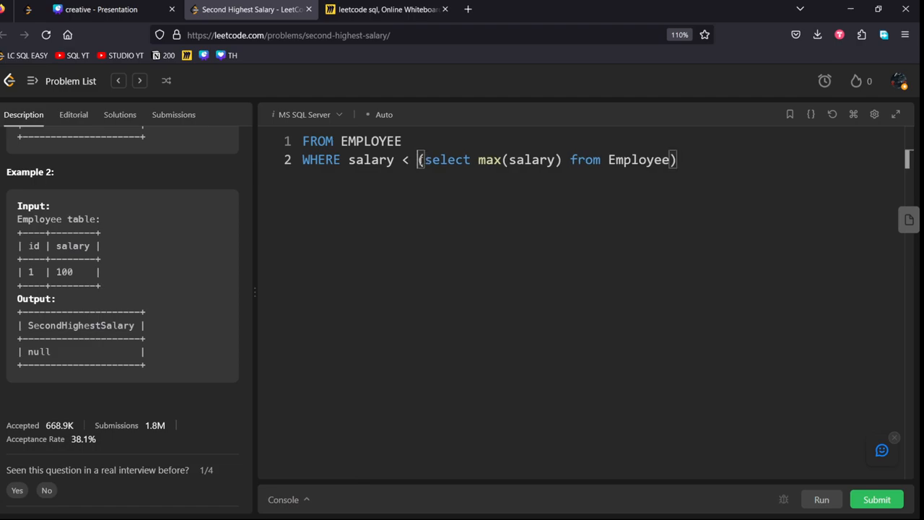
{"action": "left_click_drag", "start_coordinate": [418, 159], "coordinate": [676, 159]}
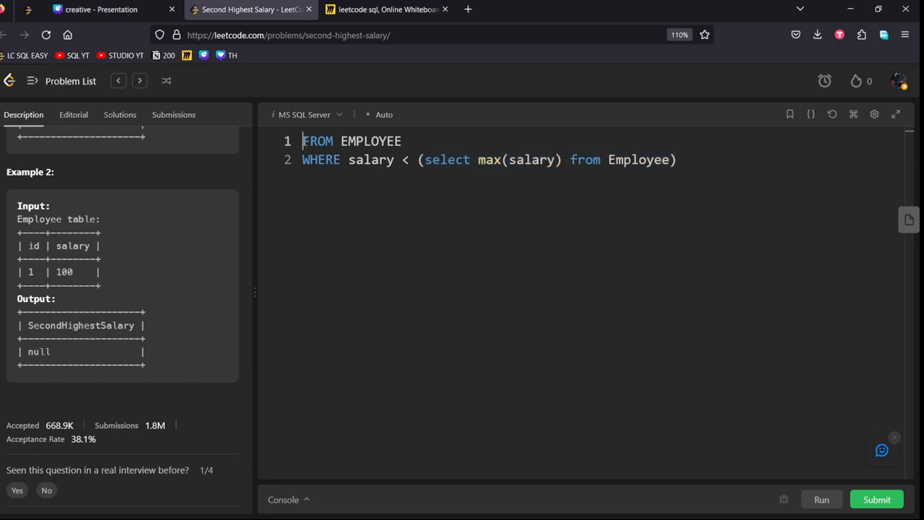
Add the leading Select max(salary), fix the Employee typo in the subquery, and select the query text
{"action": "type", "text": "Select"}
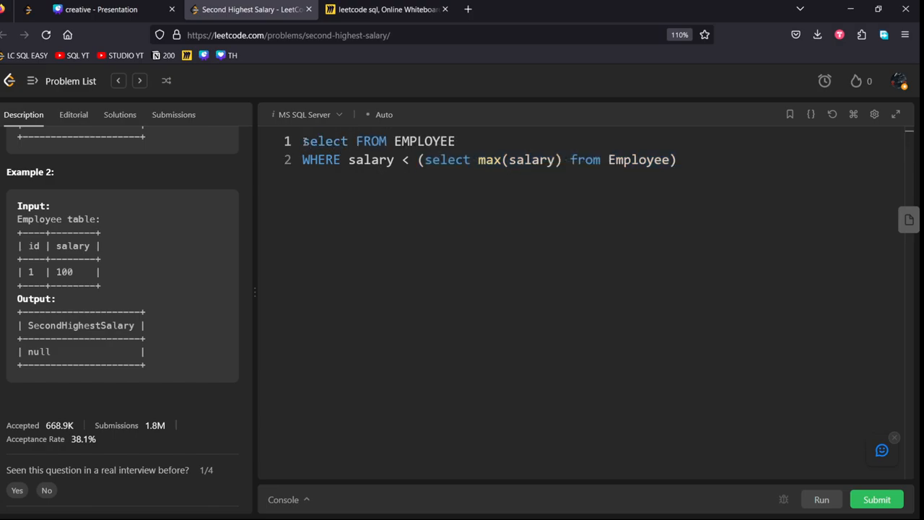
{"action": "type", "text": "max(e)"}
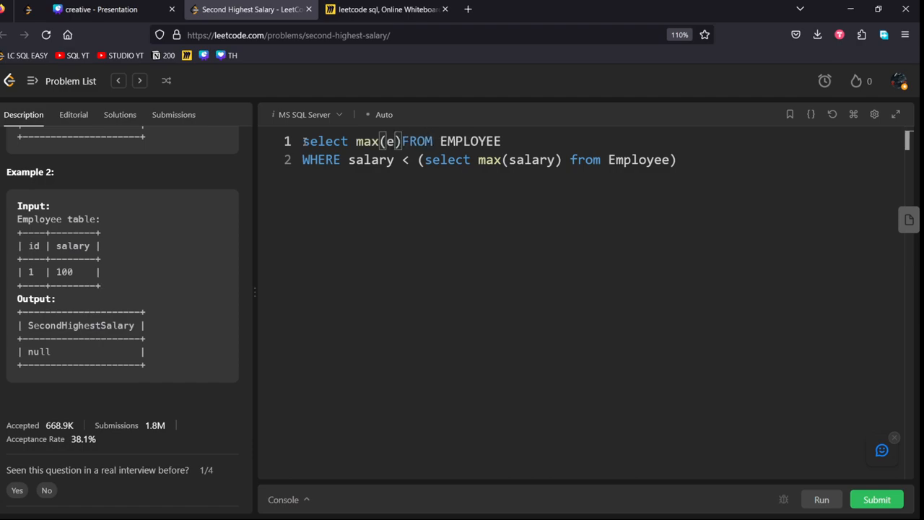
{"action": "key", "text": "Backspace"}
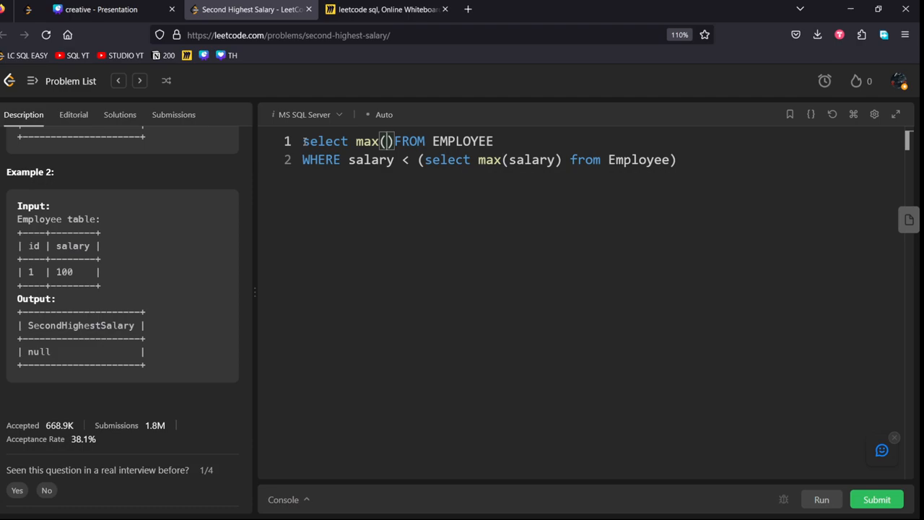
{"action": "type", "text": "salaru"}
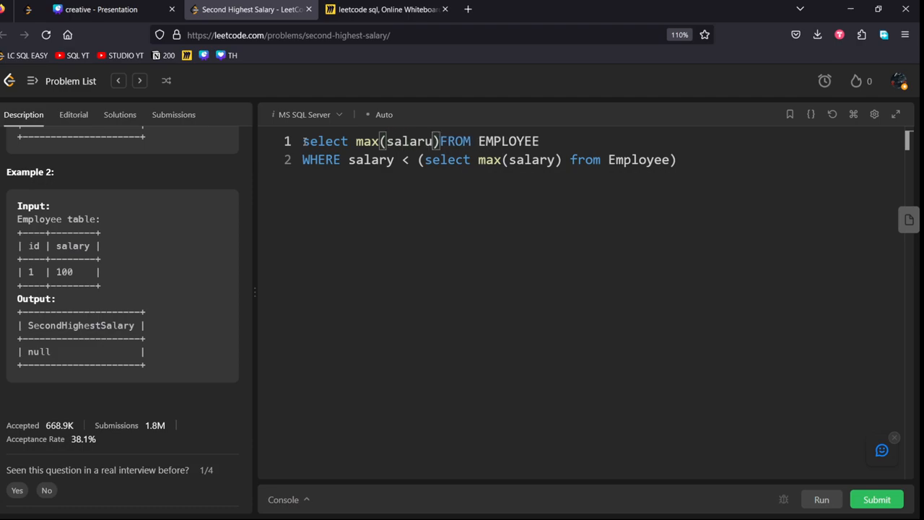
{"action": "left_click", "coordinate": [399, 153]}
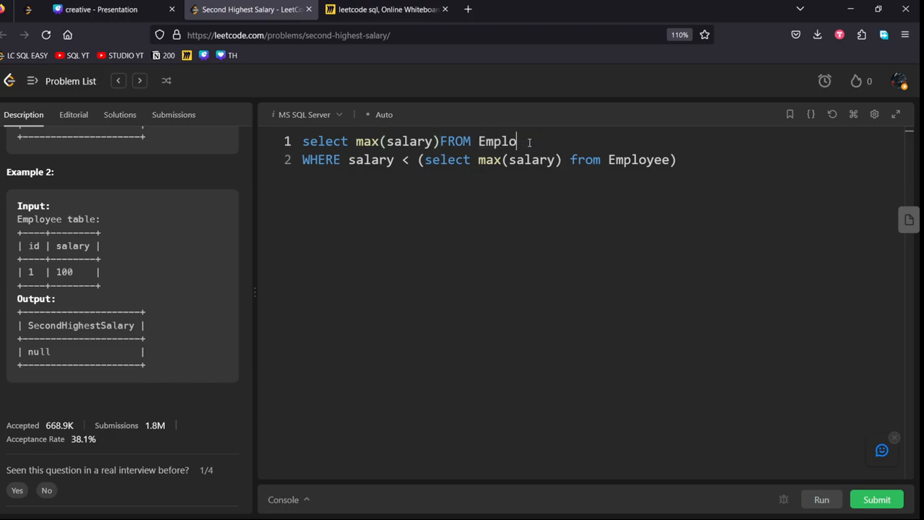
{"action": "type", "text": "yee)"}
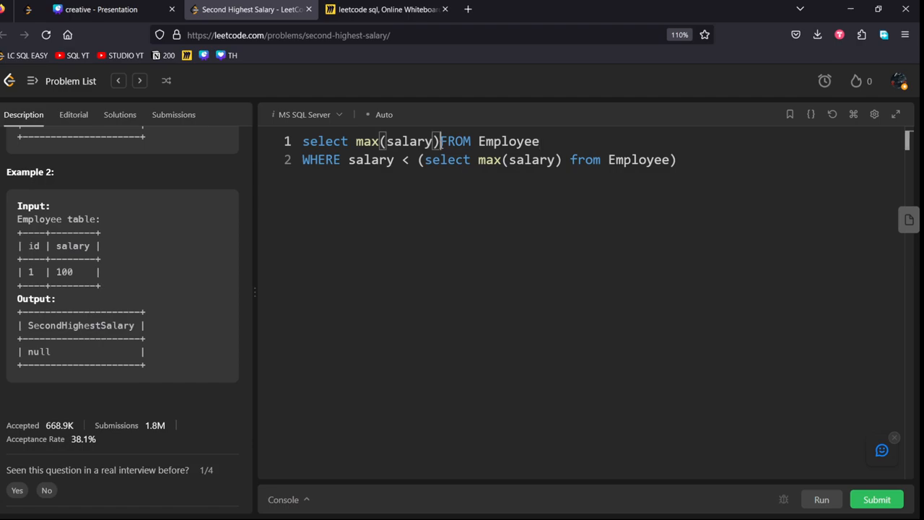
{"action": "key", "text": "Enter"}
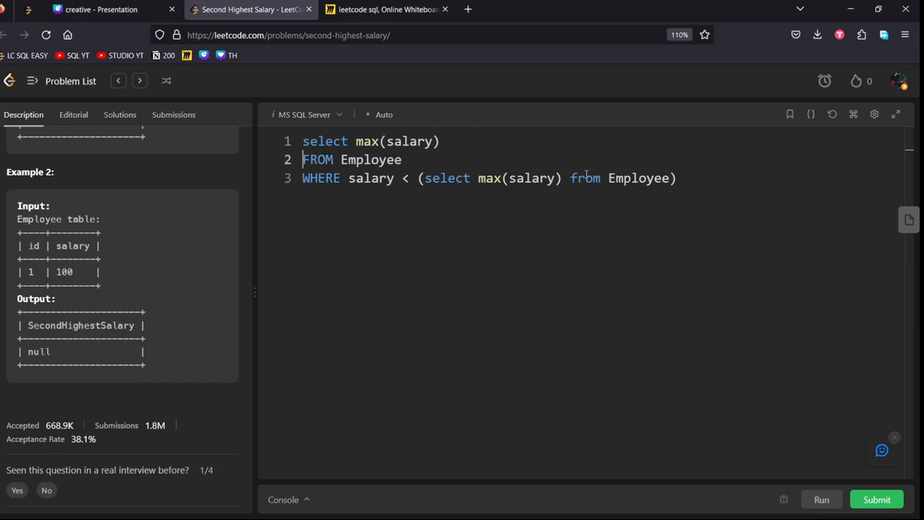
{"action": "left_click_drag", "start_coordinate": [401, 179], "coordinate": [676, 179]}
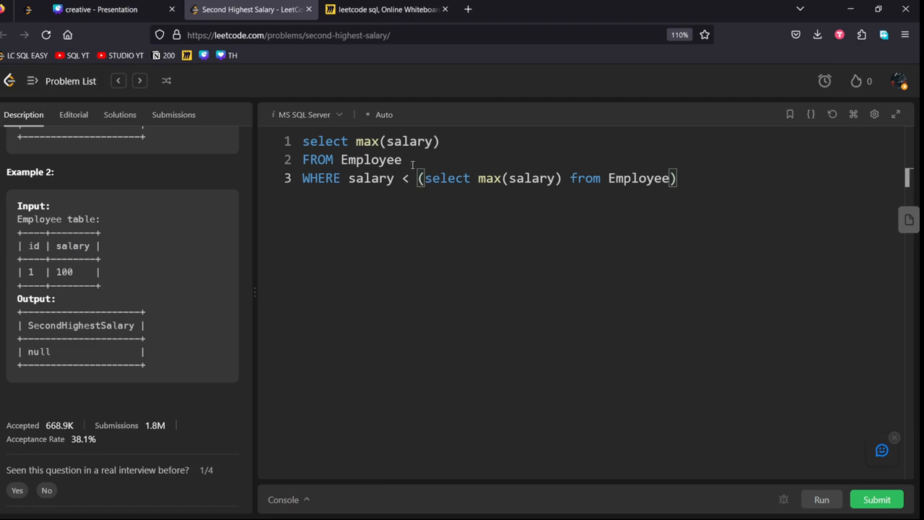
{"action": "left_click_drag", "start_coordinate": [301, 141], "coordinate": [407, 179]}
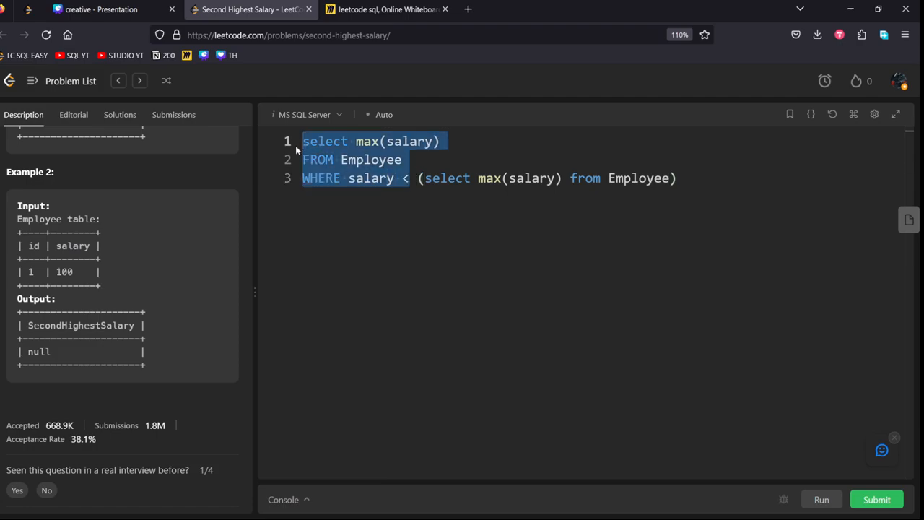
Sketch the nested max on the whiteboard, labelled '2nd highest' and 'Null', then return to LeetCode
{"action": "left_click", "coordinate": [387, 9]}
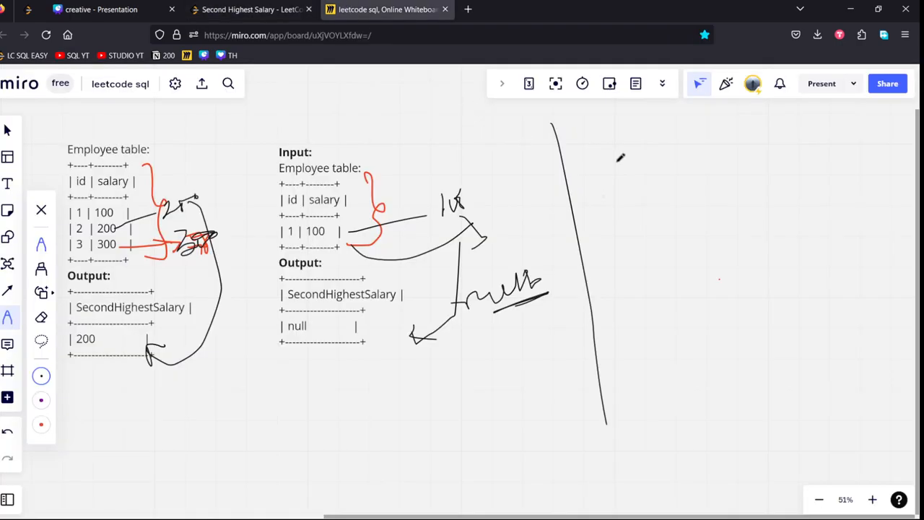
{"action": "left_click_drag", "start_coordinate": [620, 170], "coordinate": [729, 170]}
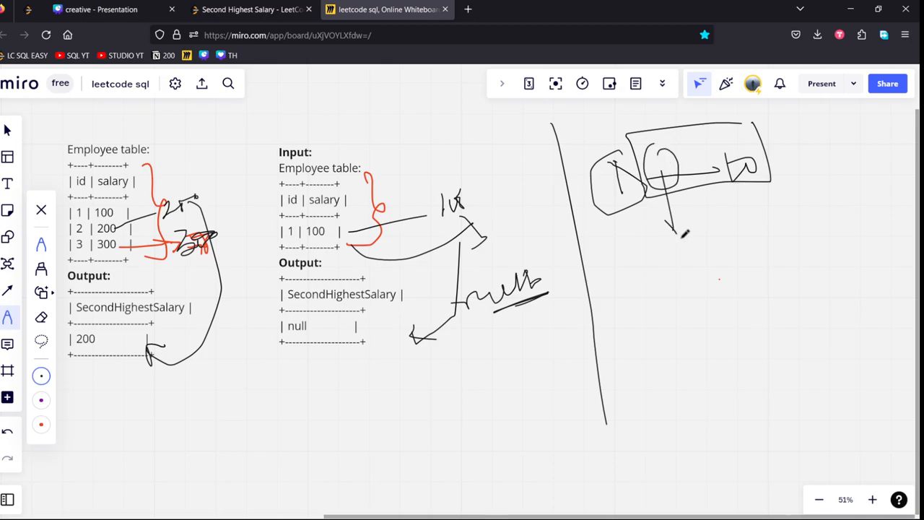
{"action": "left_click_drag", "start_coordinate": [678, 230], "coordinate": [736, 252]}
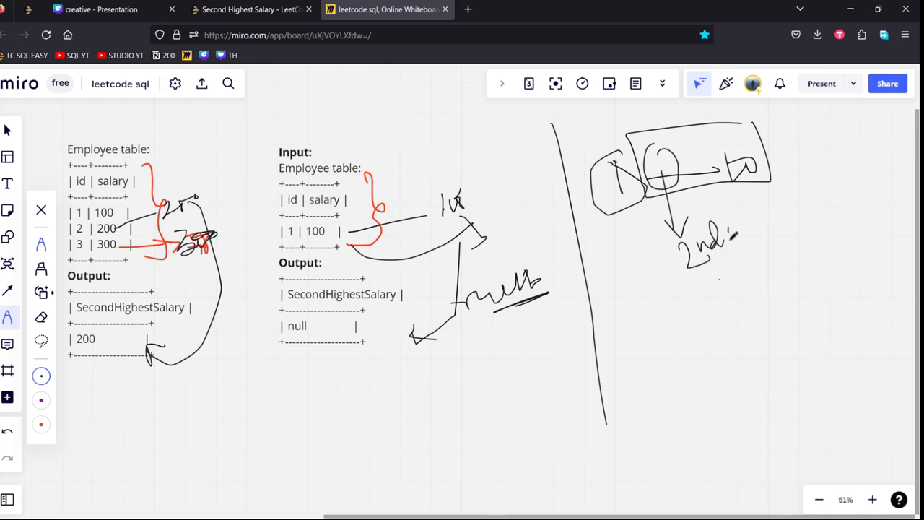
{"action": "left_click_drag", "start_coordinate": [693, 282], "coordinate": [808, 217]}
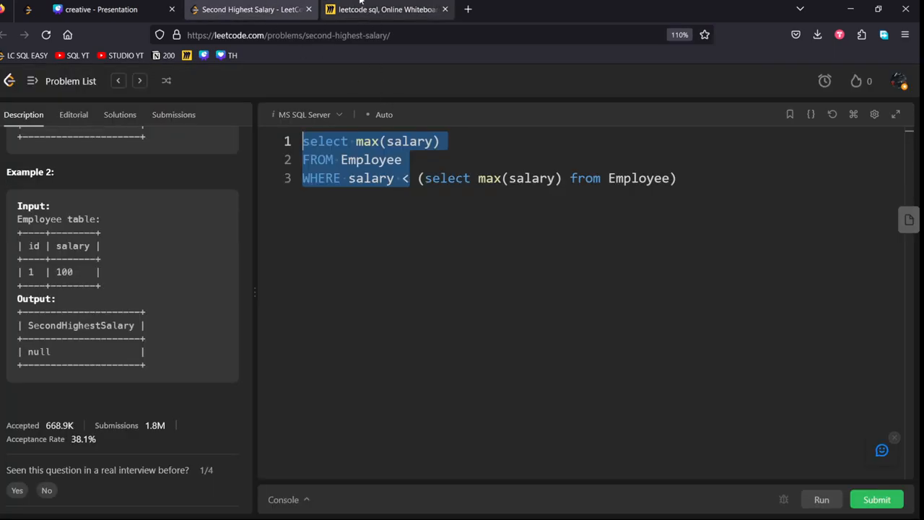
{"action": "left_click", "coordinate": [387, 9]}
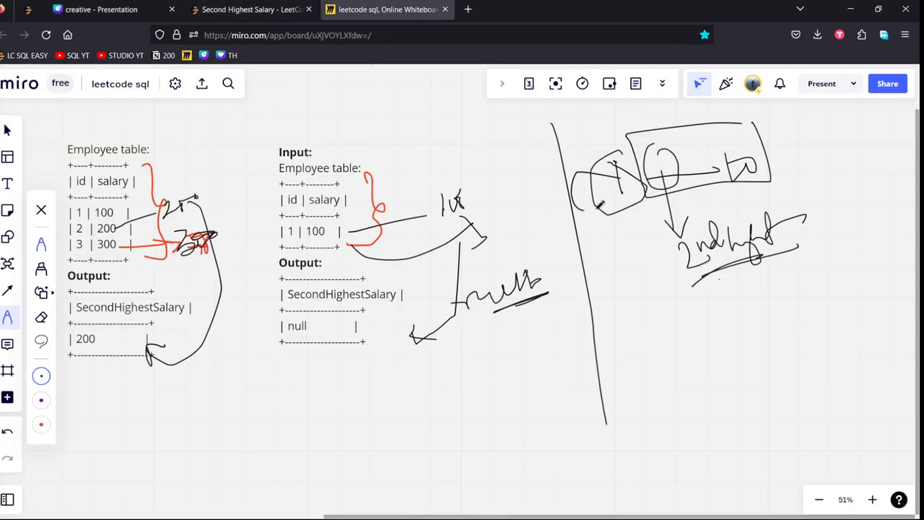
{"action": "left_click_drag", "start_coordinate": [613, 188], "coordinate": [757, 317]}
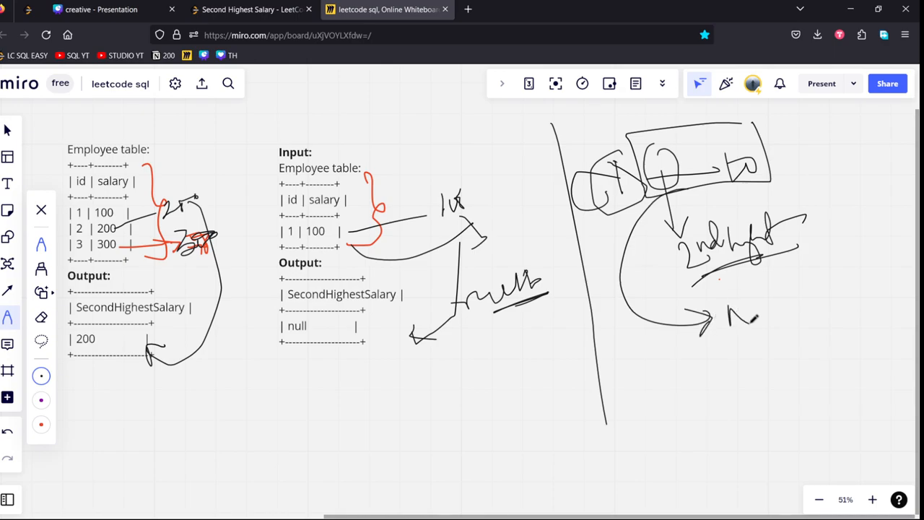
{"action": "left_click_drag", "start_coordinate": [729, 318], "coordinate": [801, 318]}
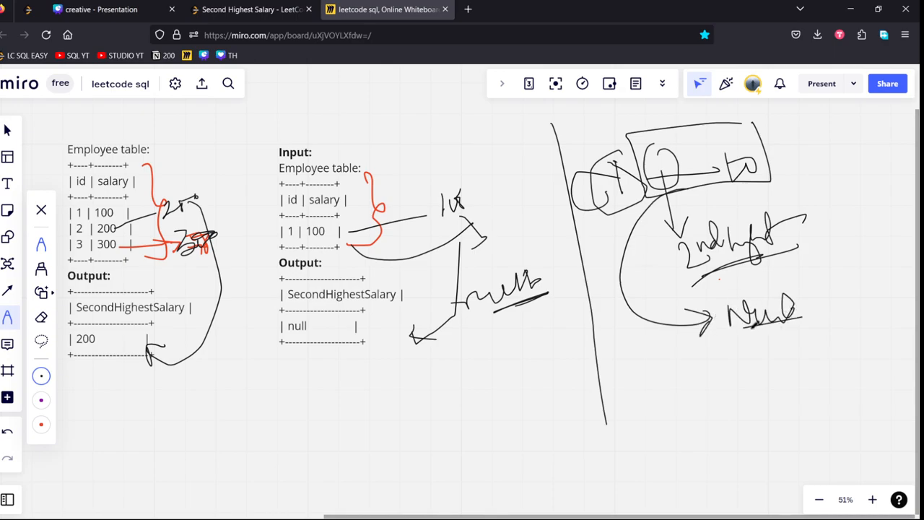
{"action": "left_click", "coordinate": [248, 9]}
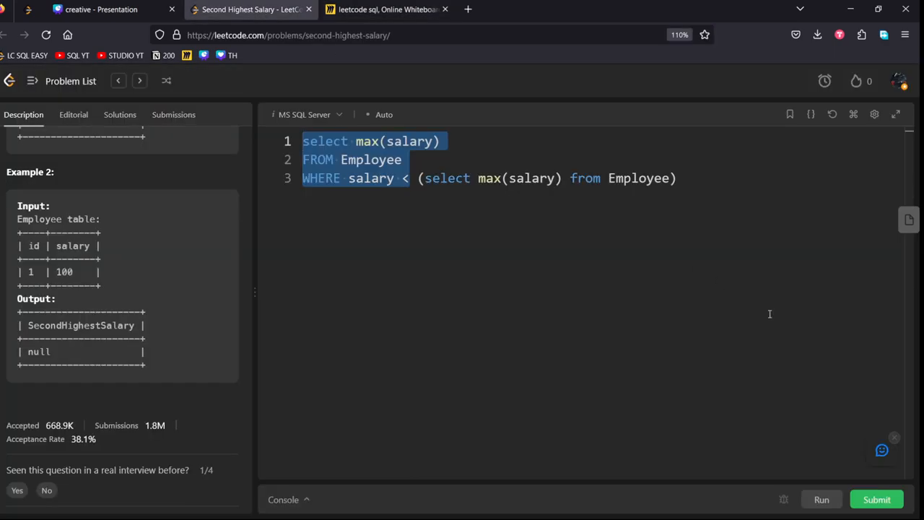
Run the query and view output 200 for the three-salary test case
{"action": "left_click", "coordinate": [820, 499]}
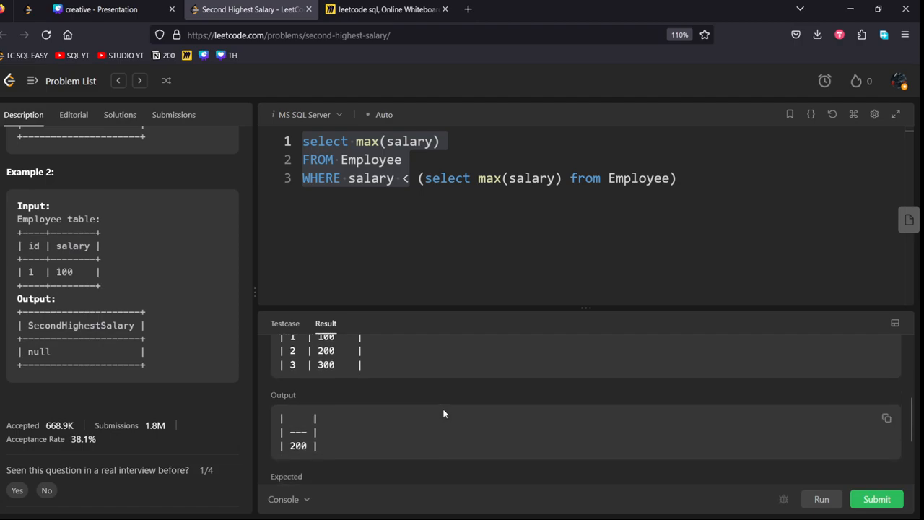
{"action": "scroll", "scroll_direction": "down", "scroll_amount": 3}
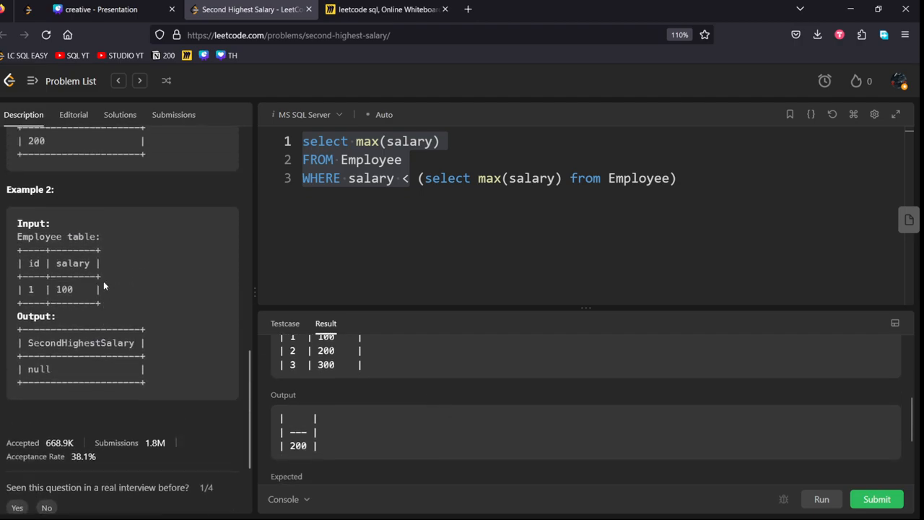
{"action": "scroll", "scroll_direction": "down", "scroll_amount": 3}
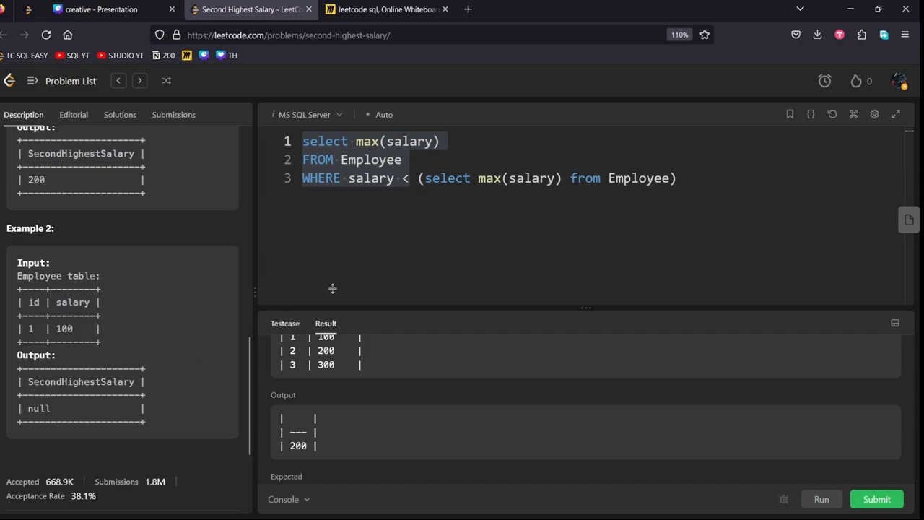
Alias max(salary) as SecondHighestSalary in the SELECT clause
{"action": "type", "text": "as"}
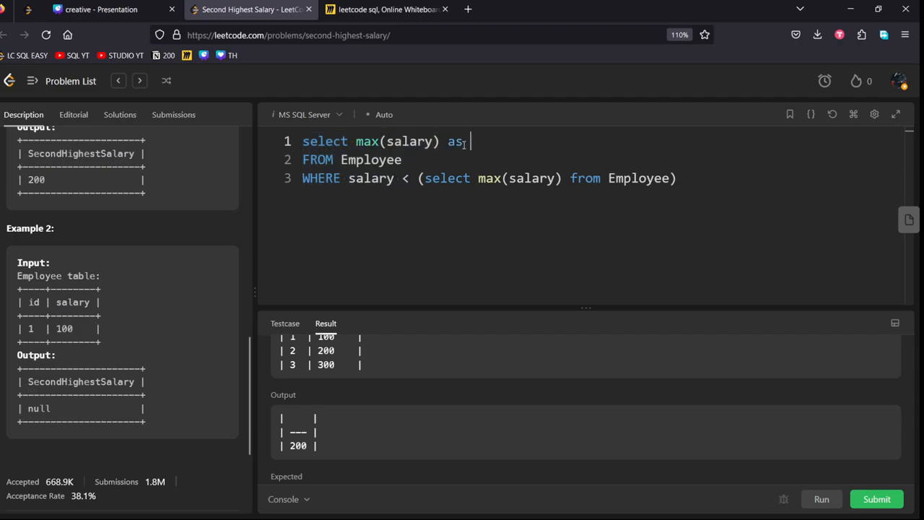
{"action": "type", "text": "Seon"}
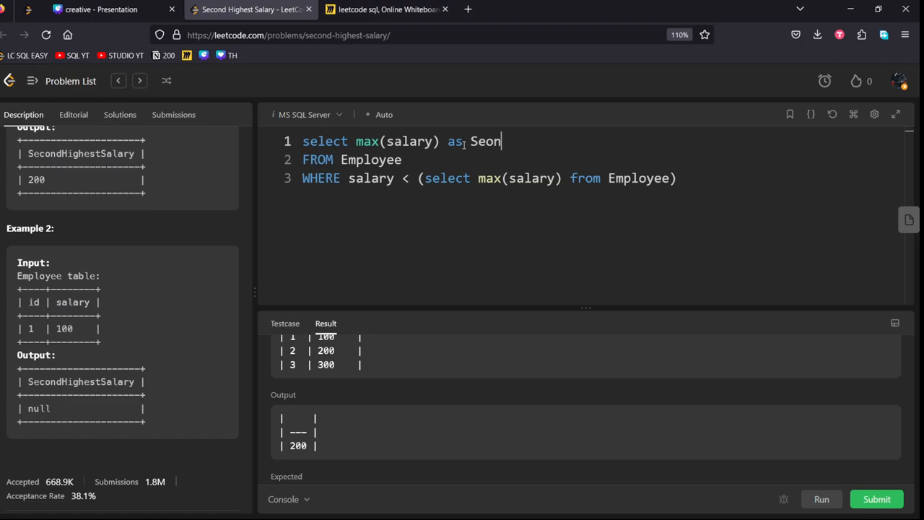
{"action": "type", "text": "c"}
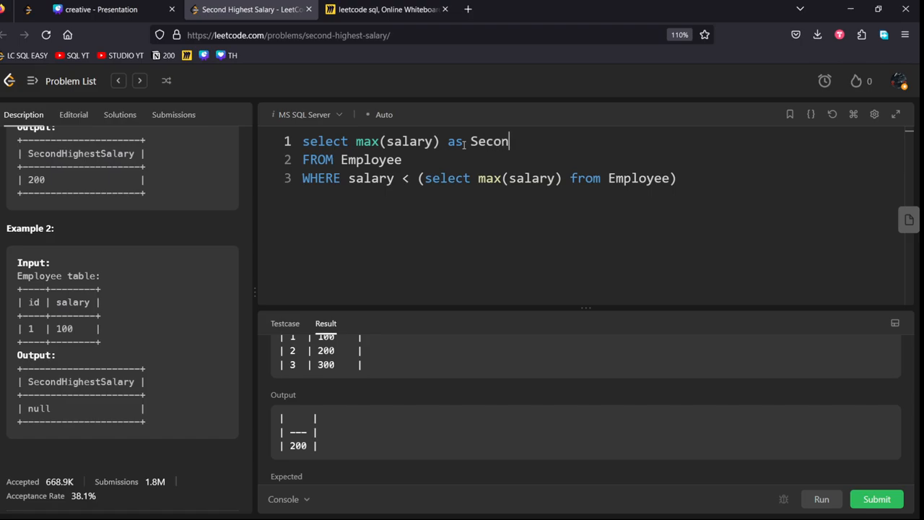
{"action": "type", "text": "dHigh"}
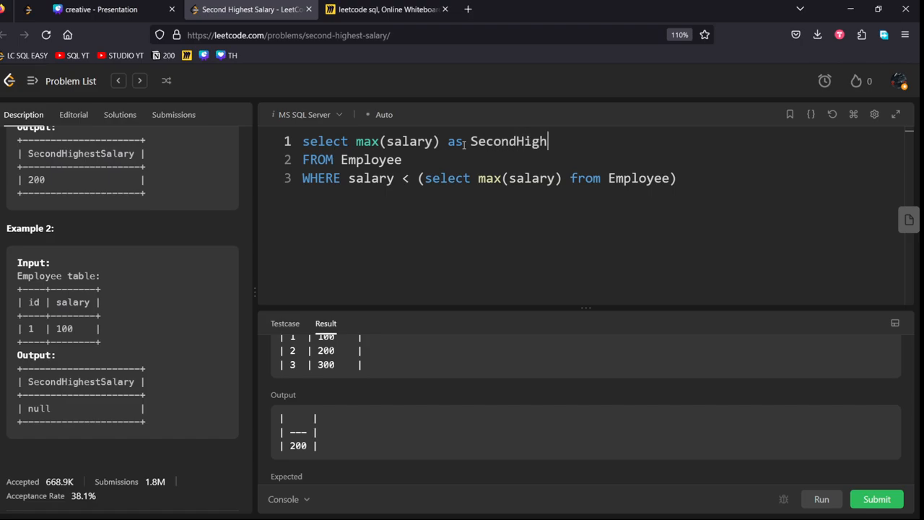
{"action": "type", "text": "estSalary"}
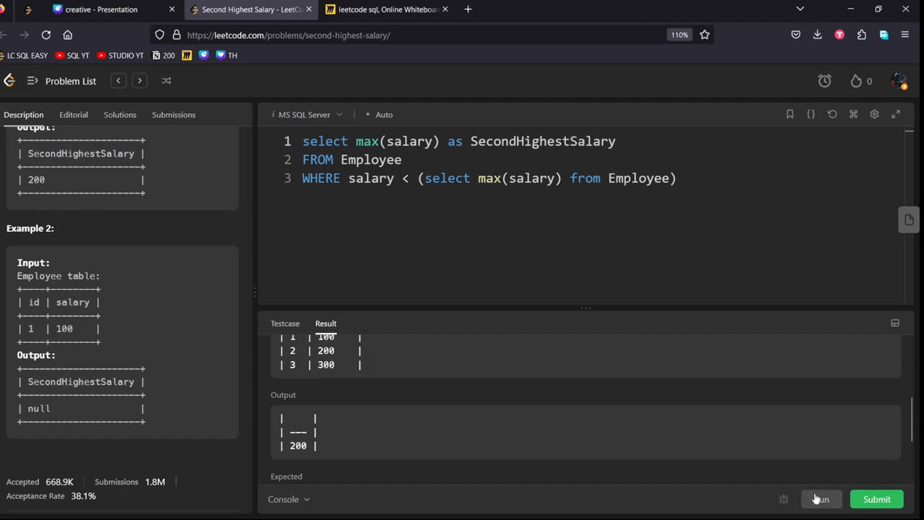
Run the query to an Accepted result and submit the solution for judging
{"action": "left_click", "coordinate": [820, 499]}
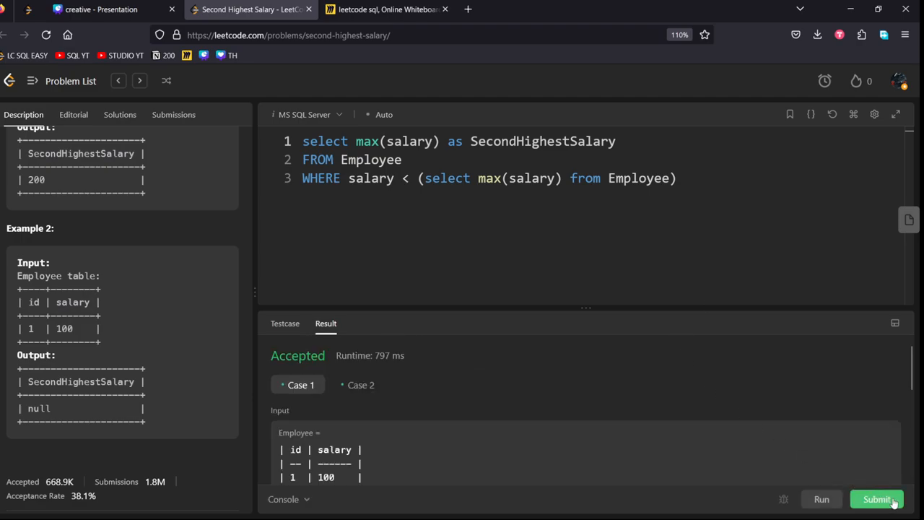
{"action": "left_click", "coordinate": [876, 499]}
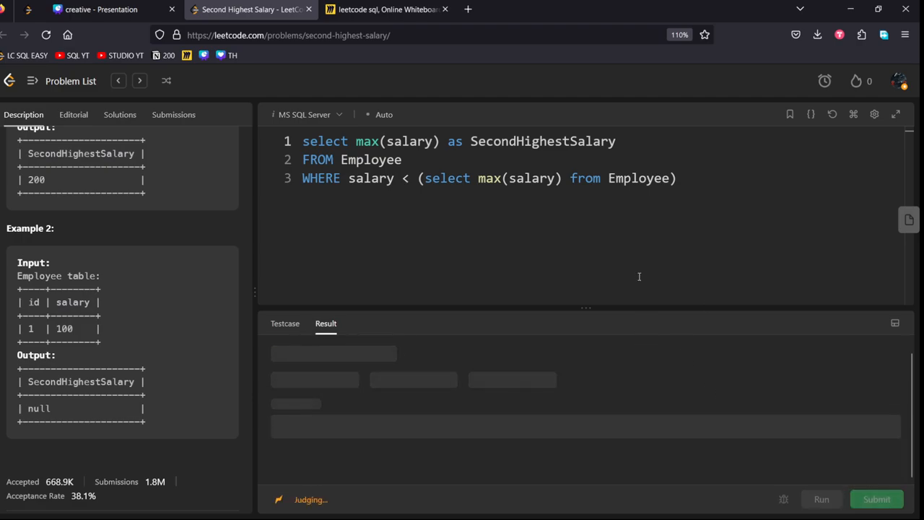
{"action": "left_click", "coordinate": [173, 114]}
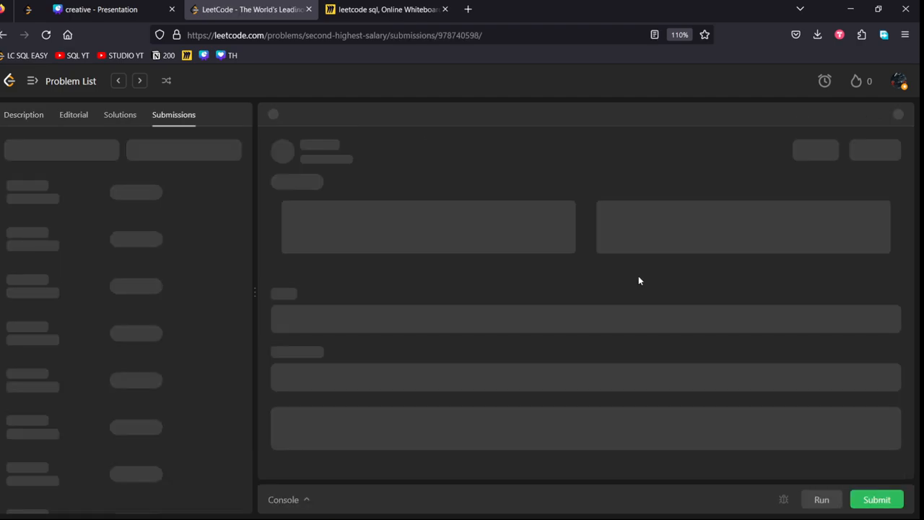